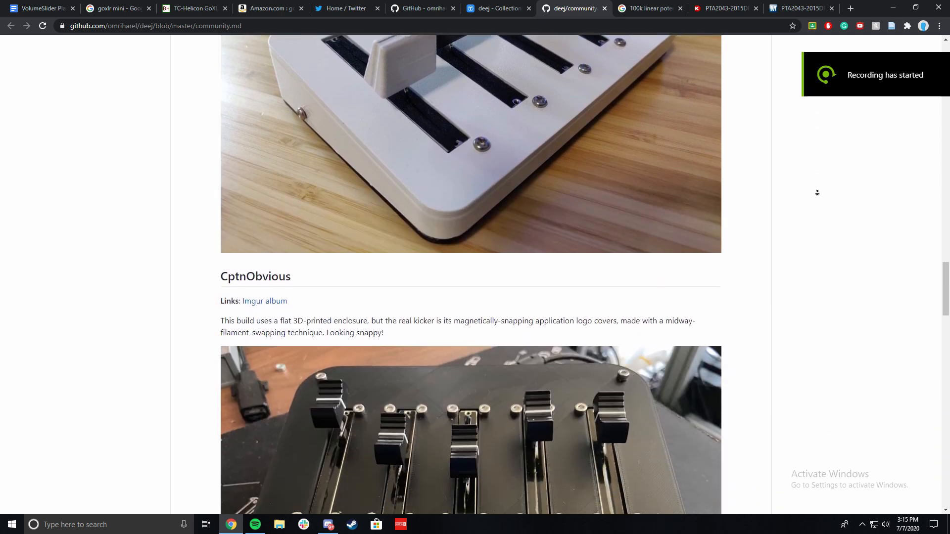
Step: Verify the Arduino's USB-SERIAL CH340 port is COM8, matching the config's com_port
scroll(down, 3)
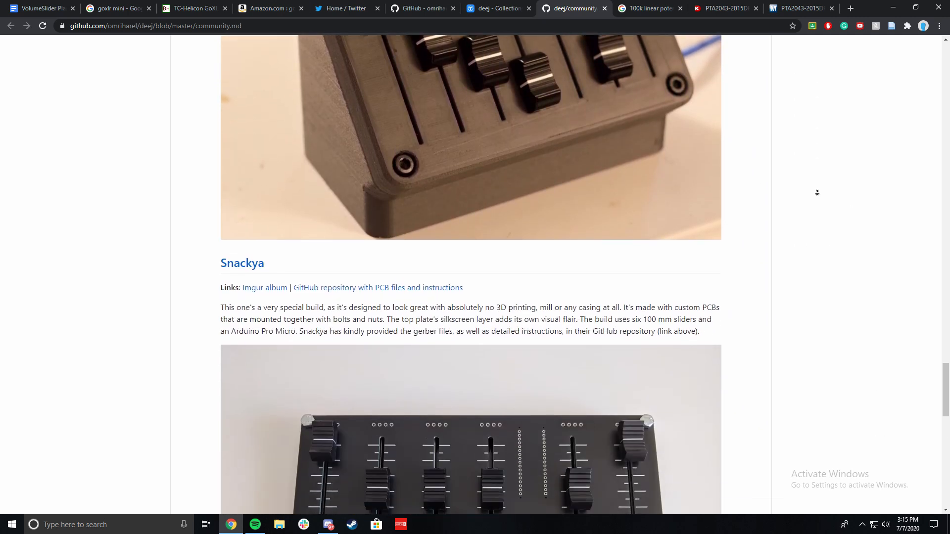
scroll(down, 3)
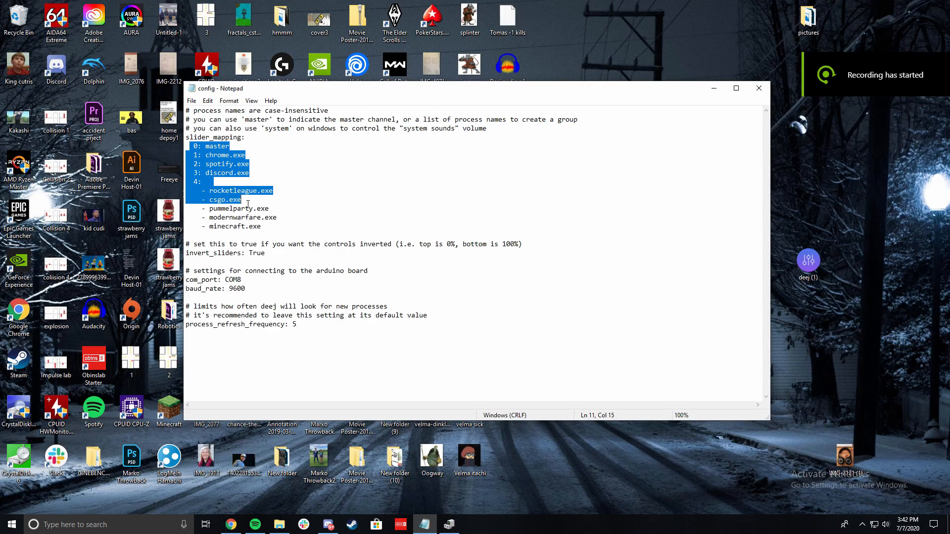
click(262, 227)
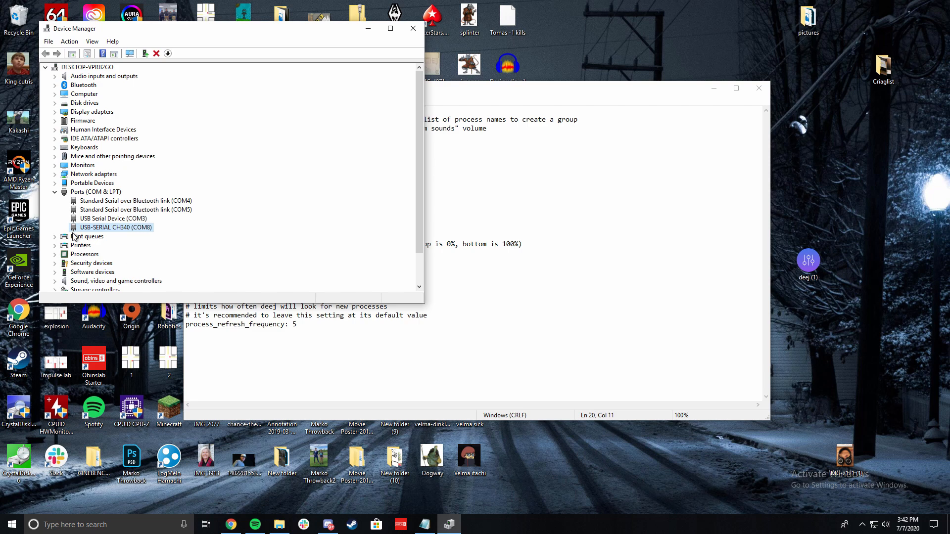
mouse_move(138, 238)
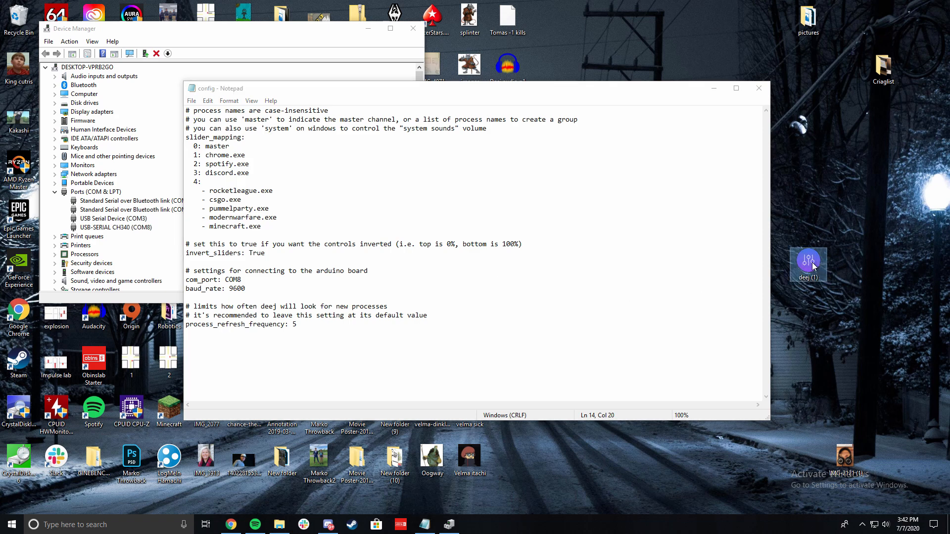
mouse_move(791, 336)
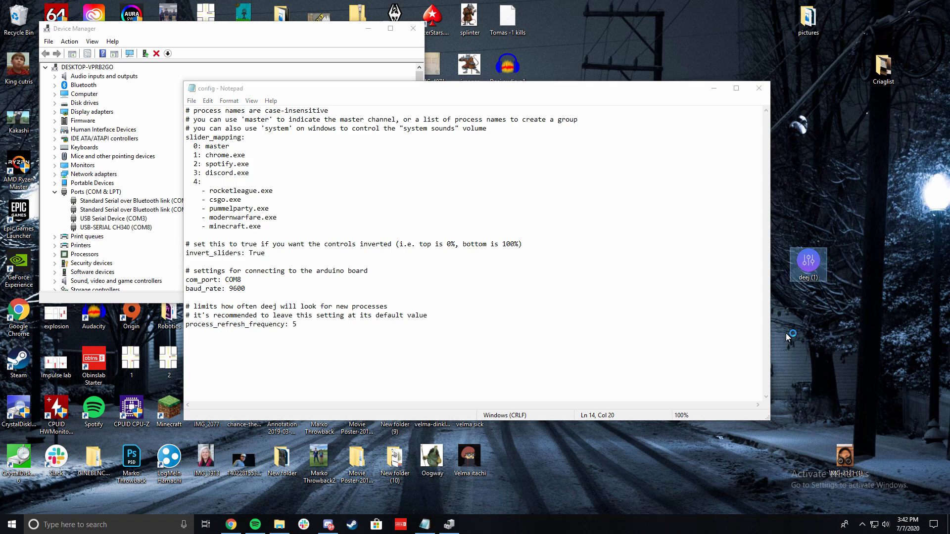
mouse_move(793, 398)
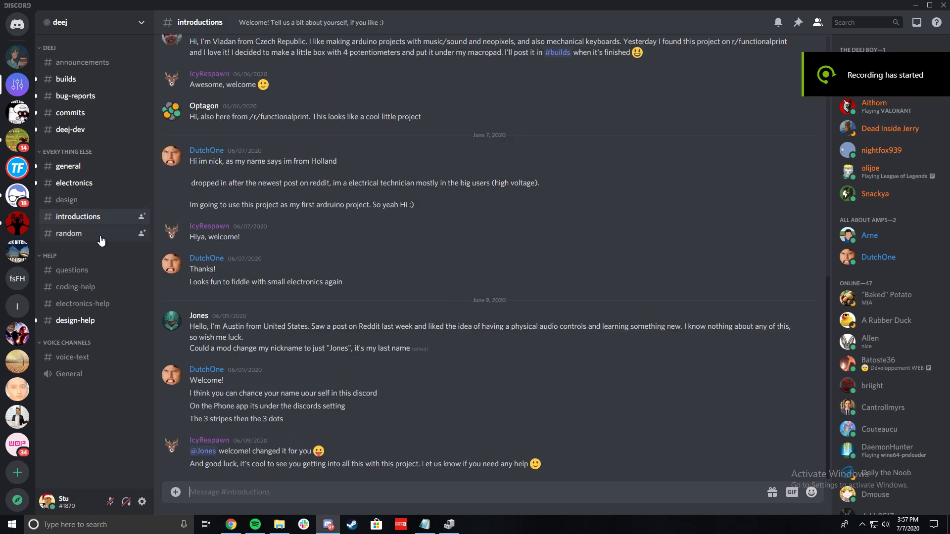
Step: Switch to the #design-help channel in the deej Discord server
click(76, 320)
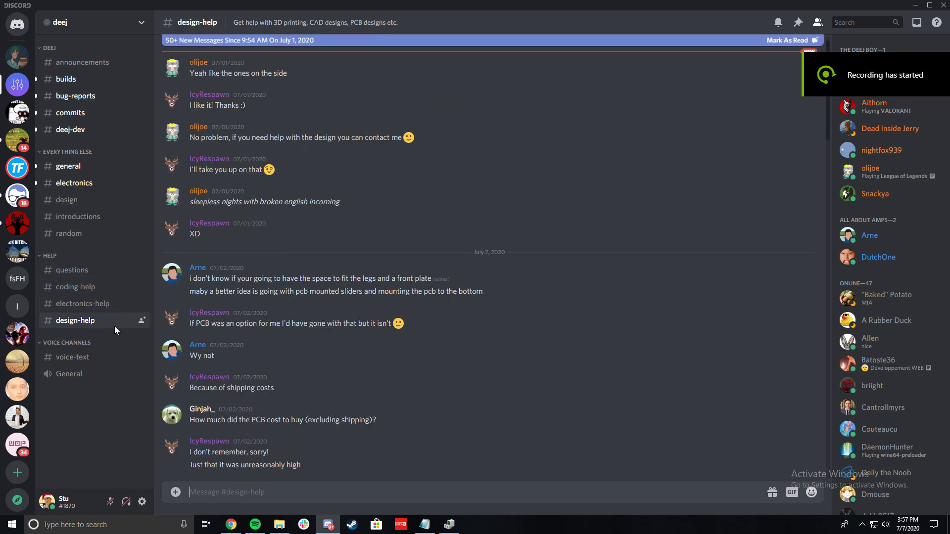